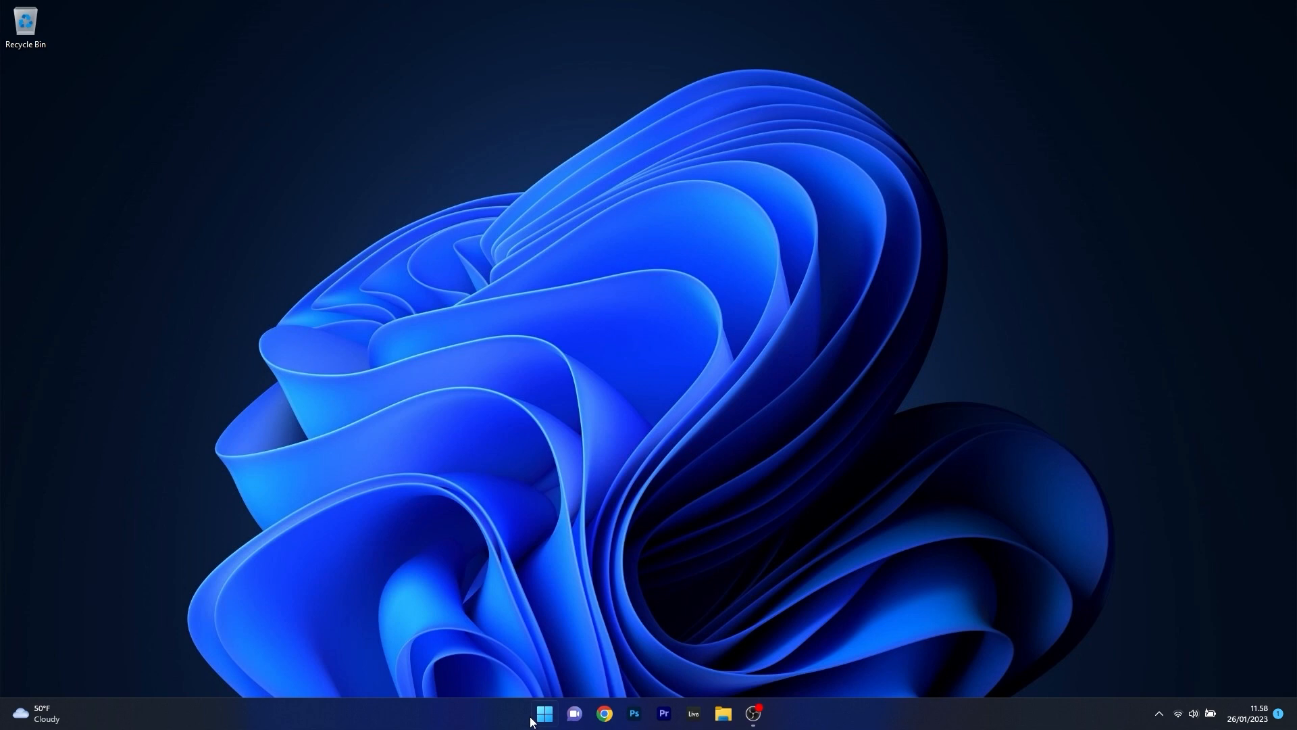
Show the context menu for NVIDIA GeForce RTX 2060 under Display adapters in Device Manager
{"action": "right_click", "coordinate": [543, 713]}
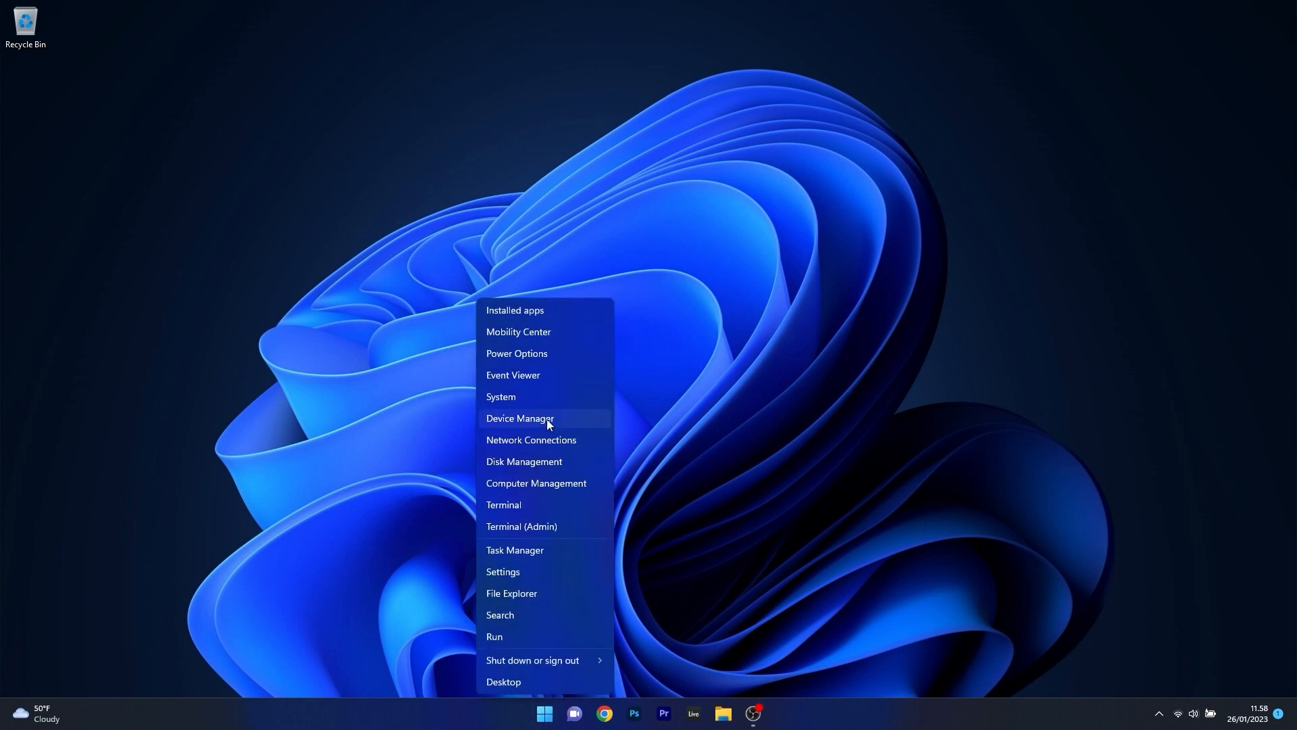
{"action": "left_click", "coordinate": [519, 421]}
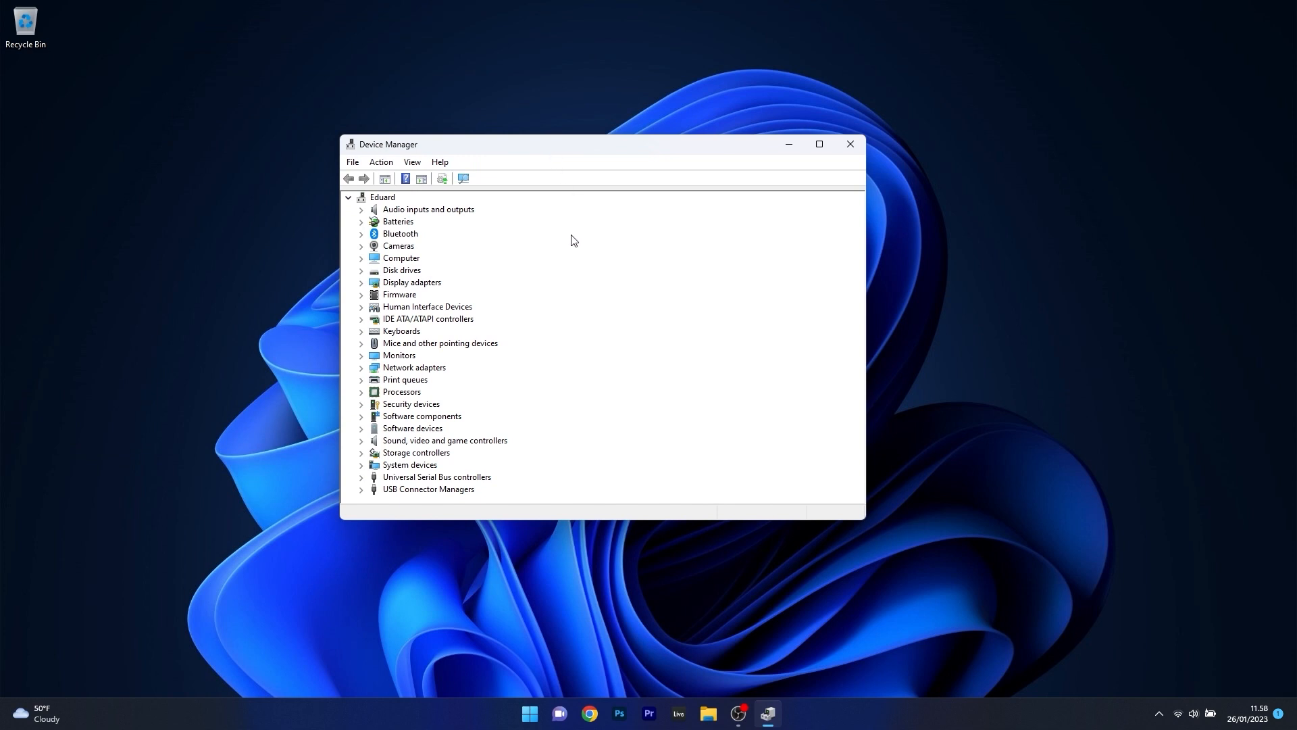
{"action": "left_click", "coordinate": [363, 282]}
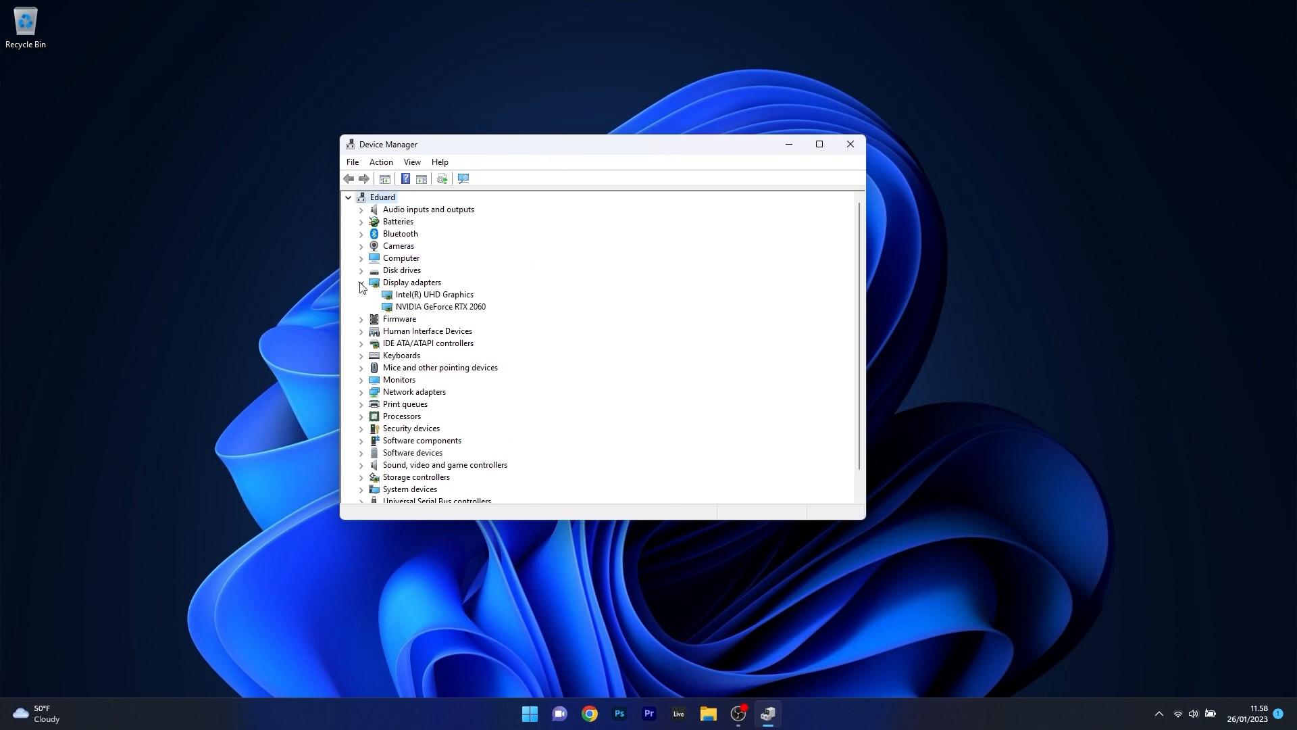
{"action": "right_click", "coordinate": [440, 307]}
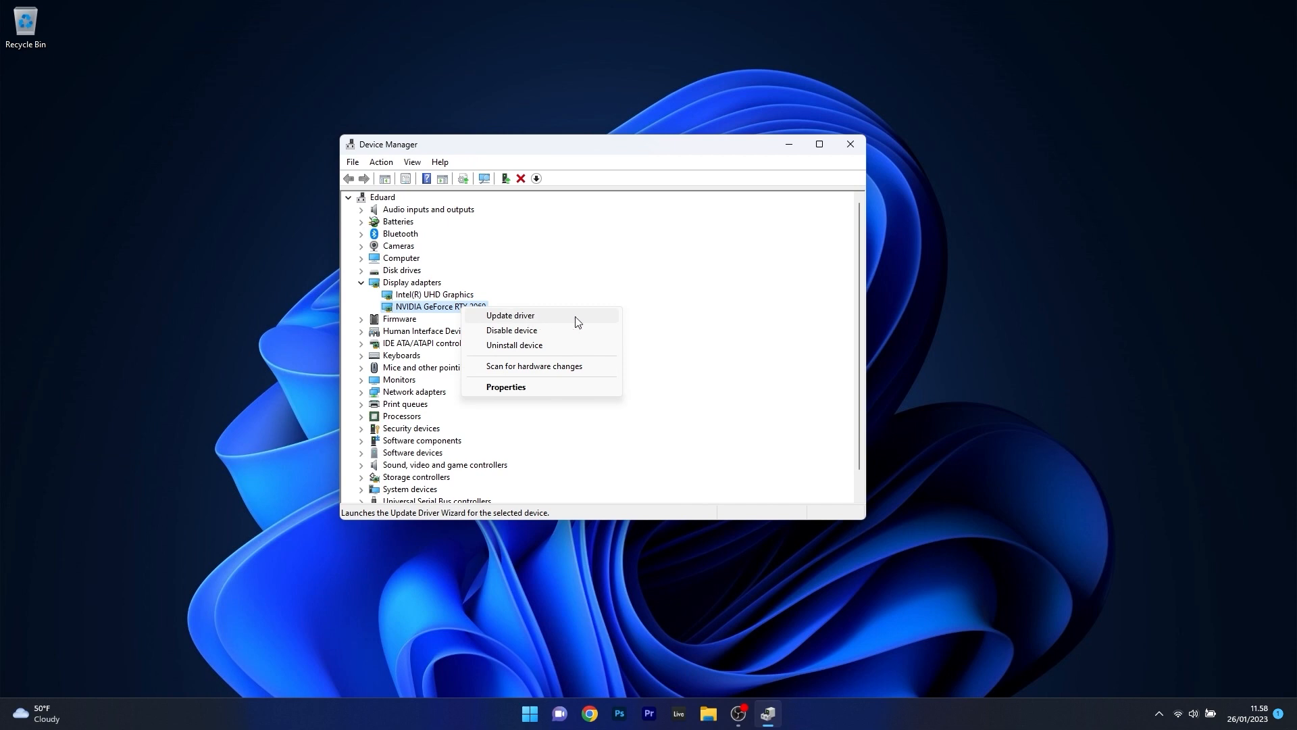
Start Update driver for the RTX 2060 and let Windows search automatically for drivers
{"action": "left_click", "coordinate": [510, 315]}
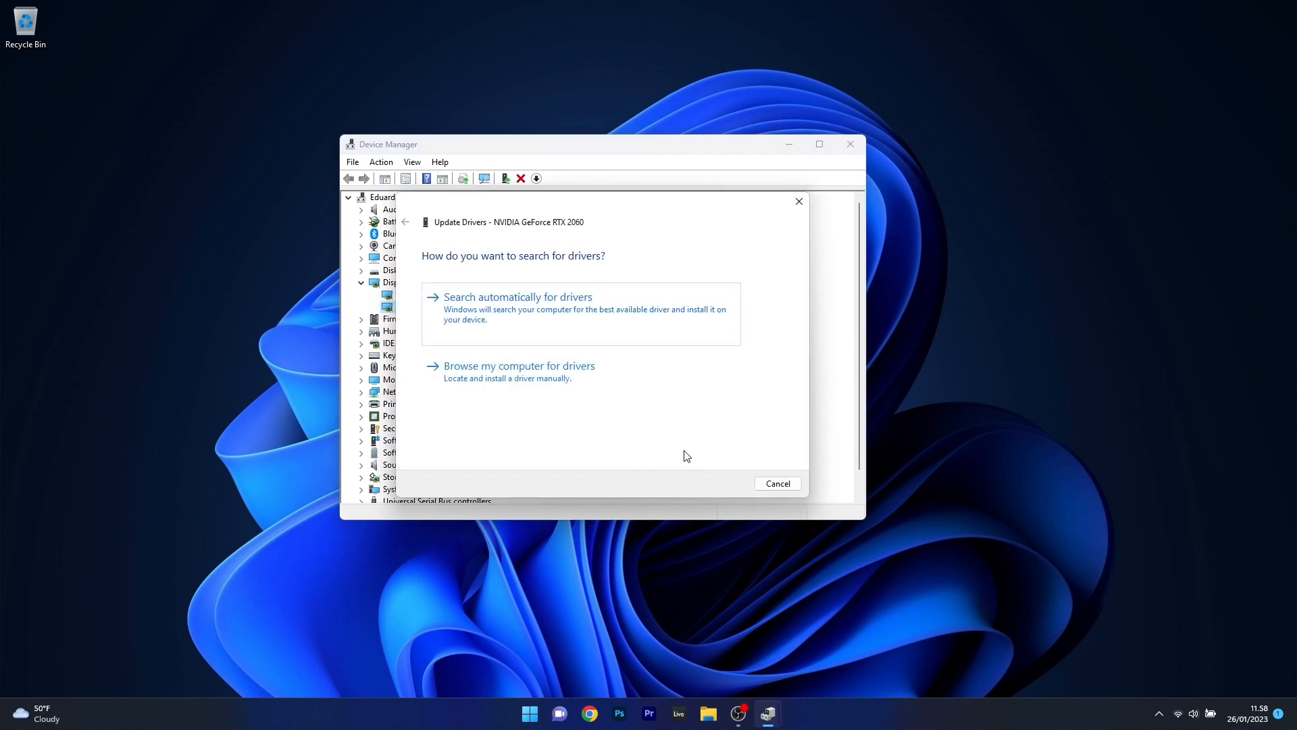
{"action": "mouse_move", "coordinate": [554, 318]}
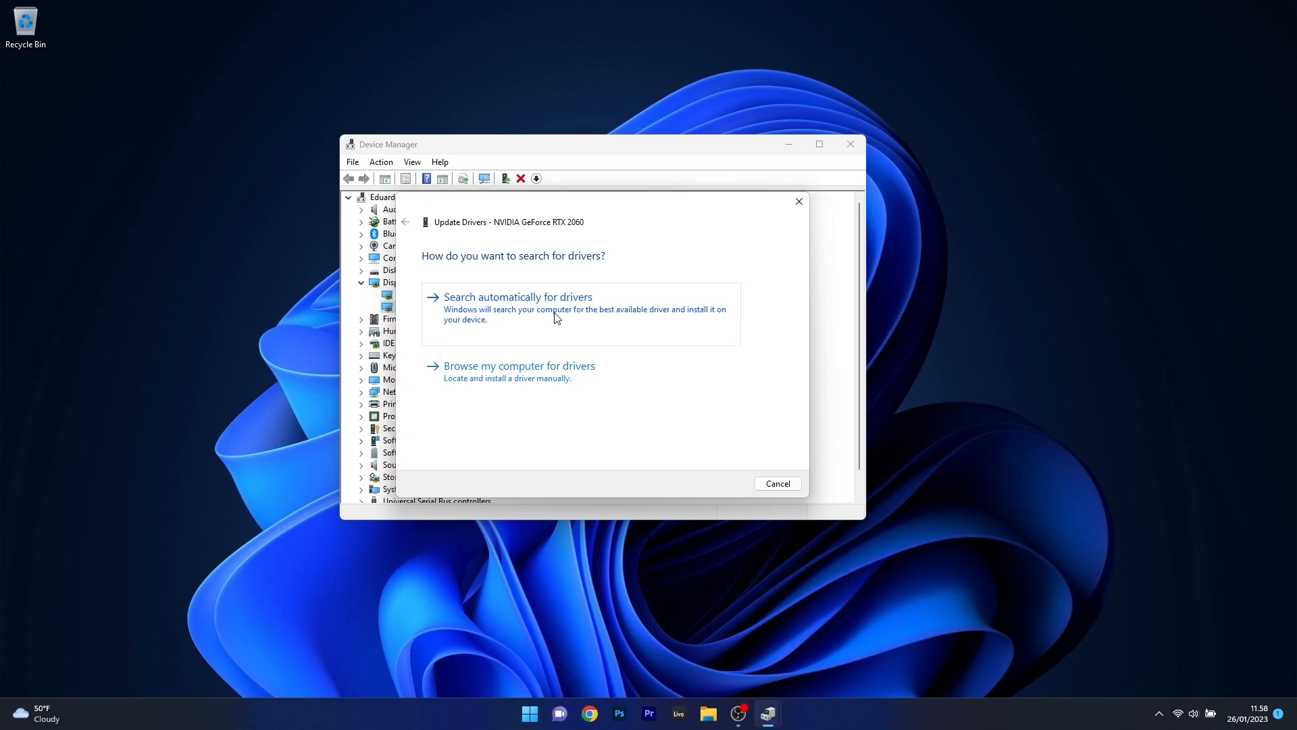
{"action": "left_click", "coordinate": [517, 296]}
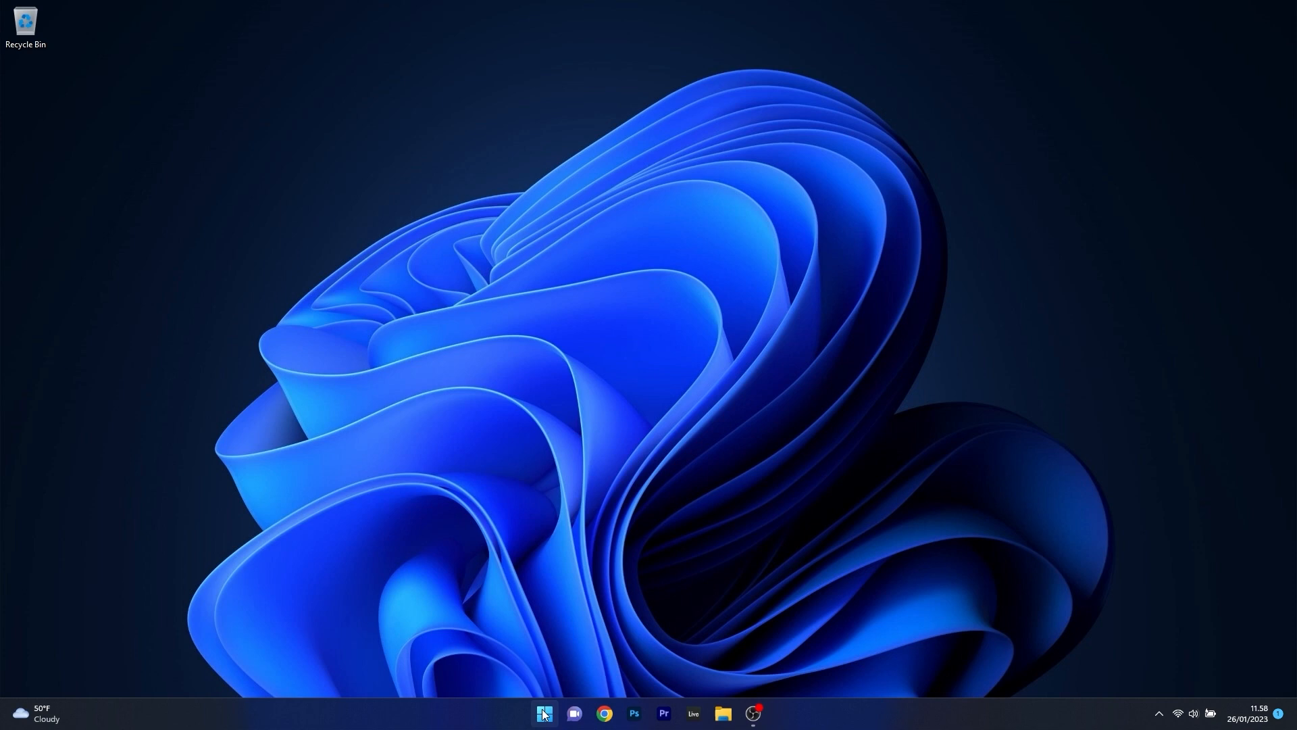
Launch Task Manager and show the context menu for the Task Manager process
{"action": "right_click", "coordinate": [543, 713]}
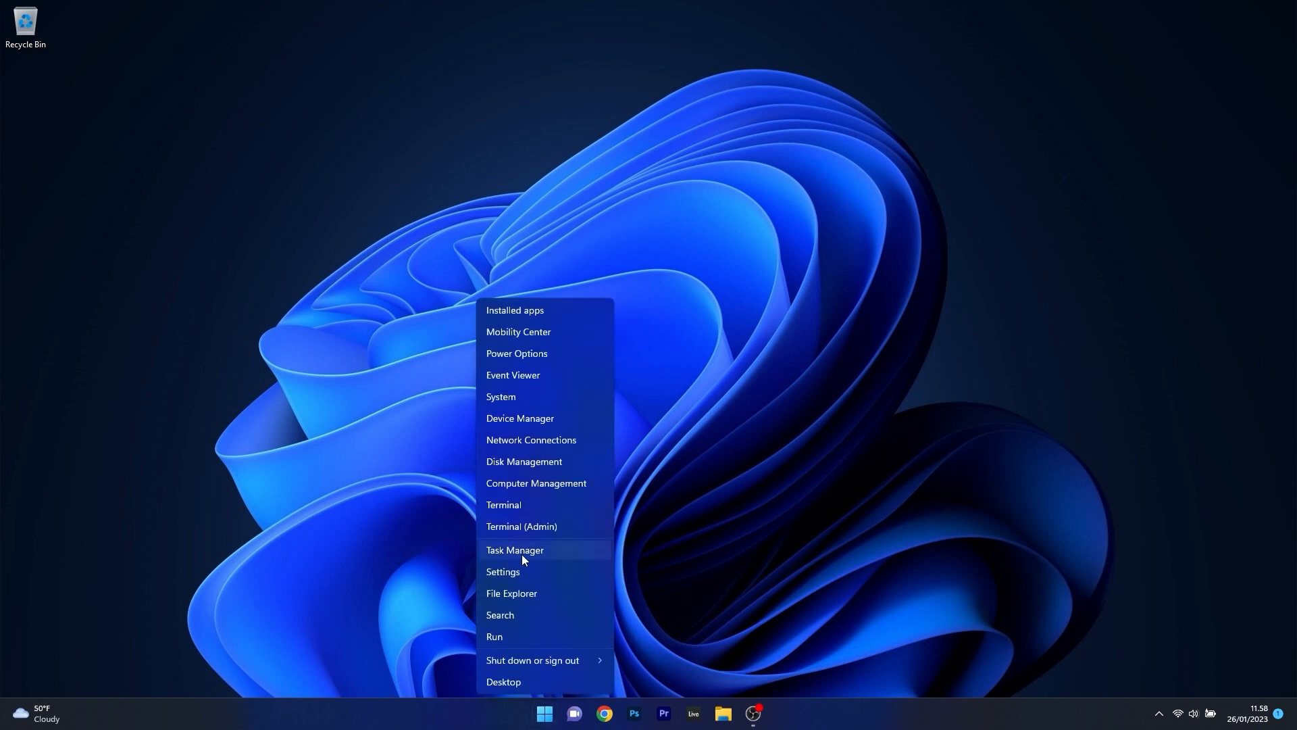
{"action": "left_click", "coordinate": [514, 550]}
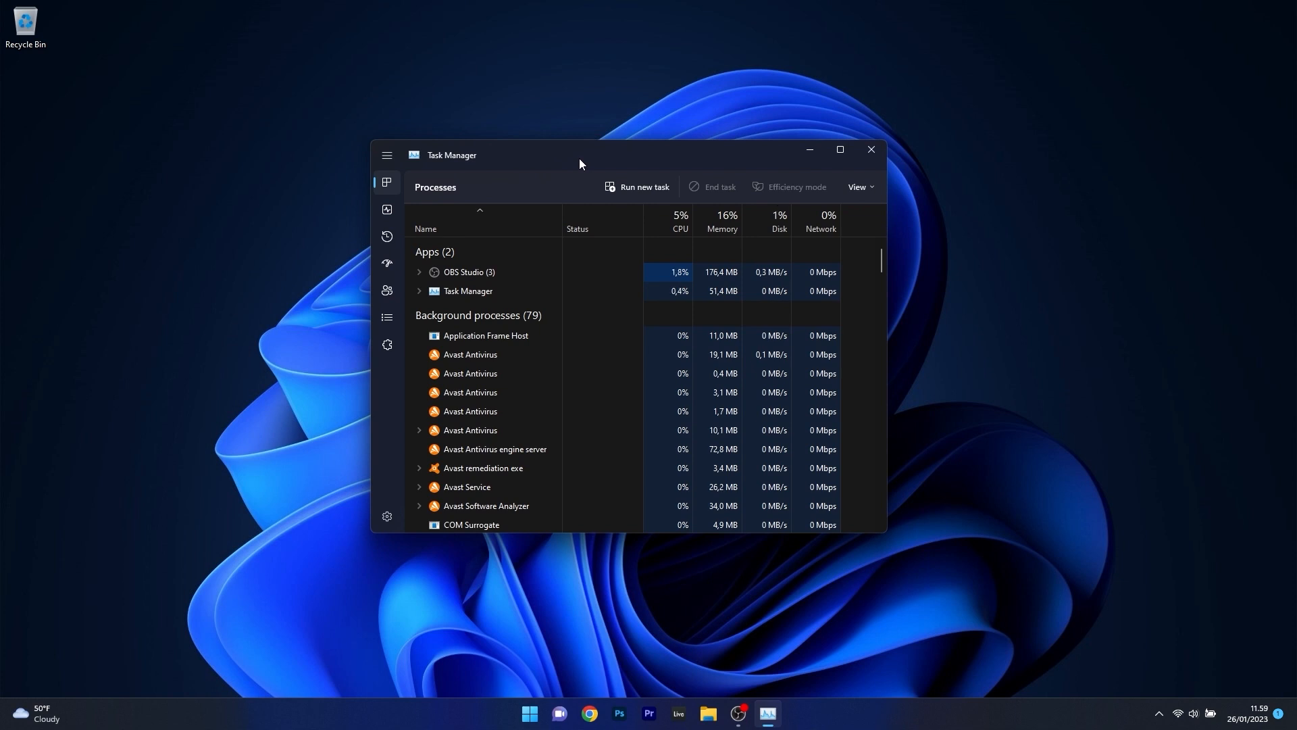
{"action": "right_click", "coordinate": [466, 290]}
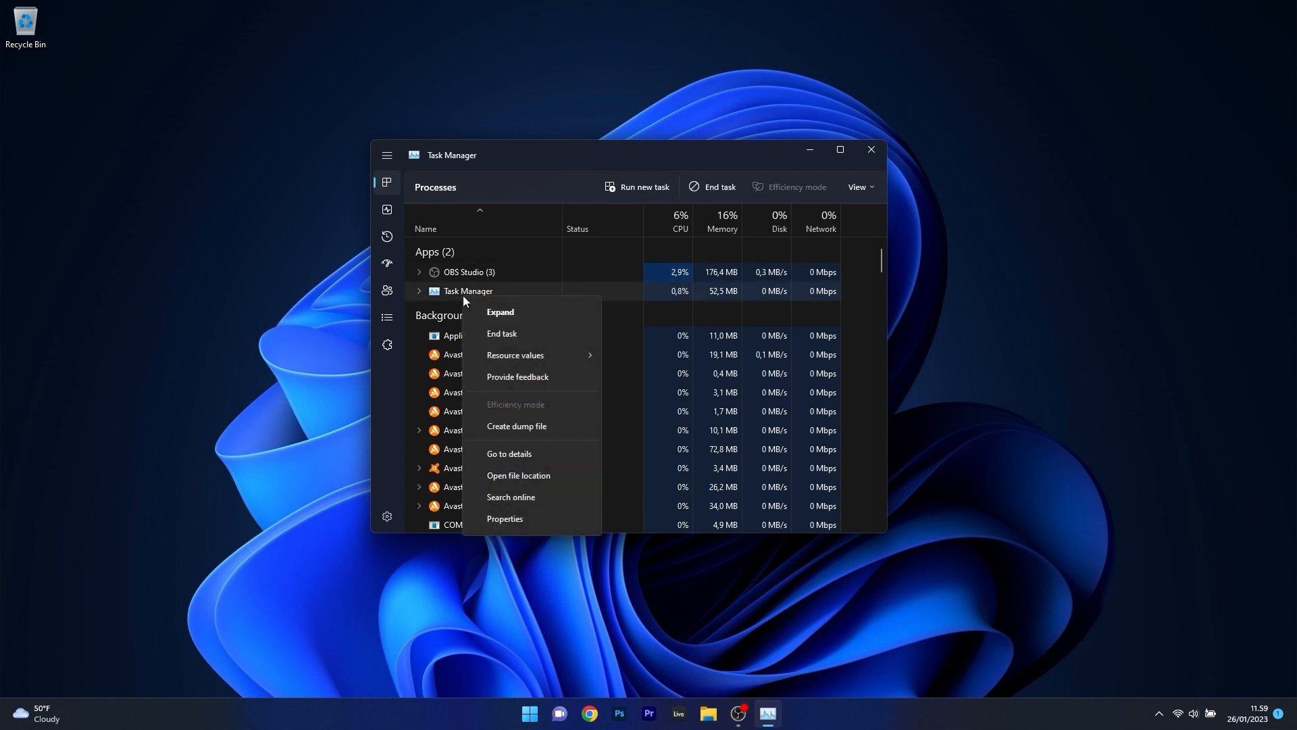
{"action": "mouse_move", "coordinate": [555, 338]}
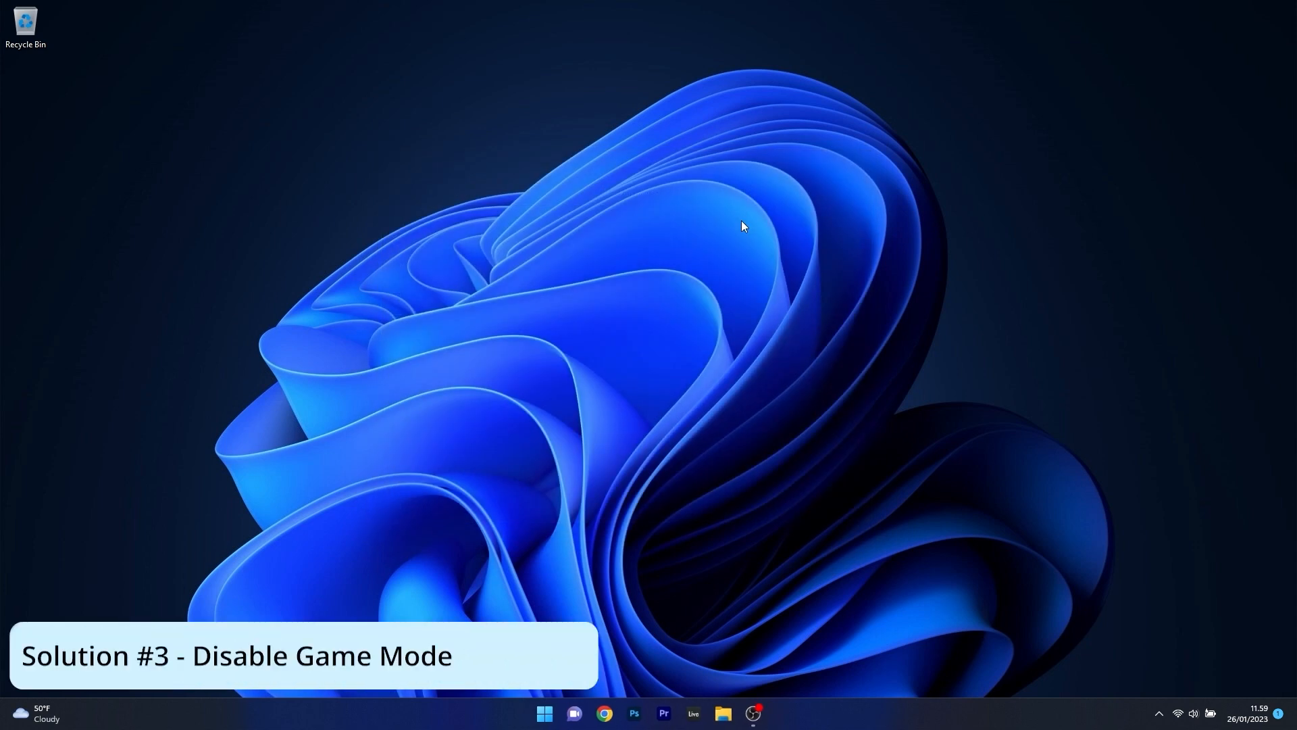
Switch Game Mode off under Settings > Gaming and close Settings
{"action": "left_click", "coordinate": [543, 712]}
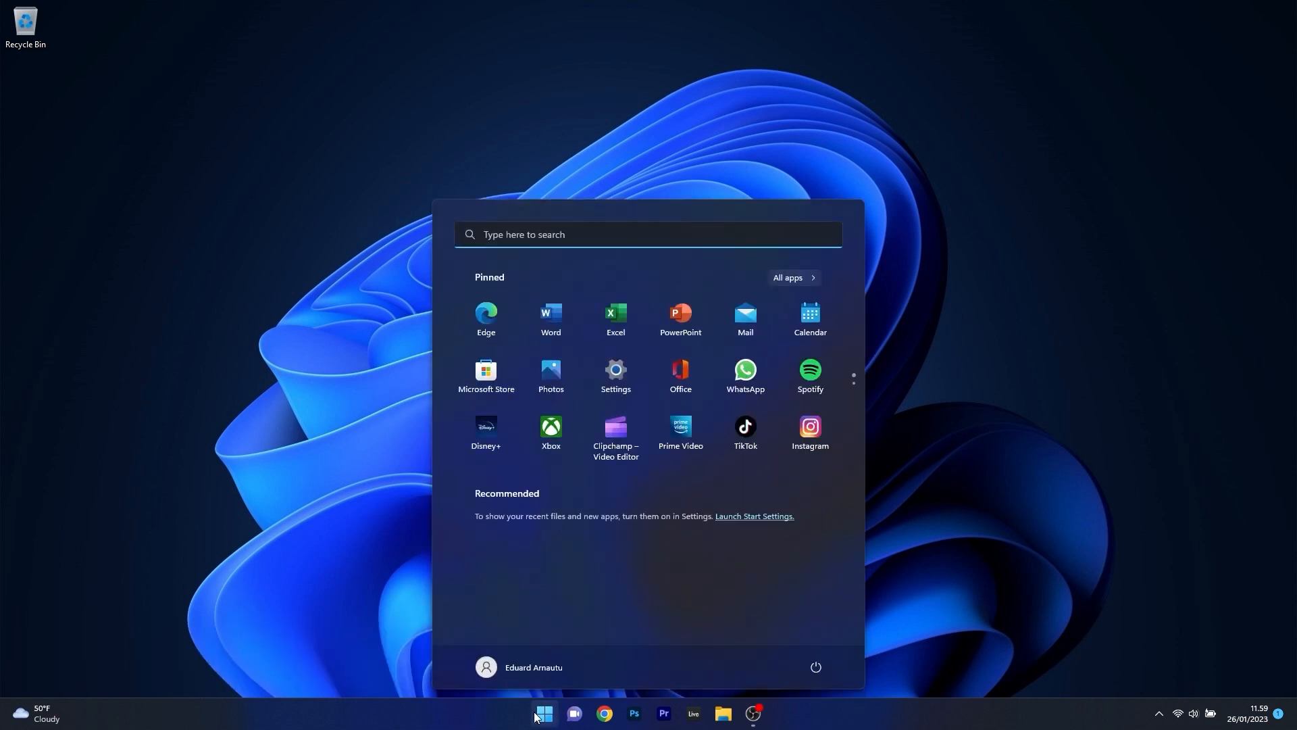
{"action": "left_click", "coordinate": [617, 368]}
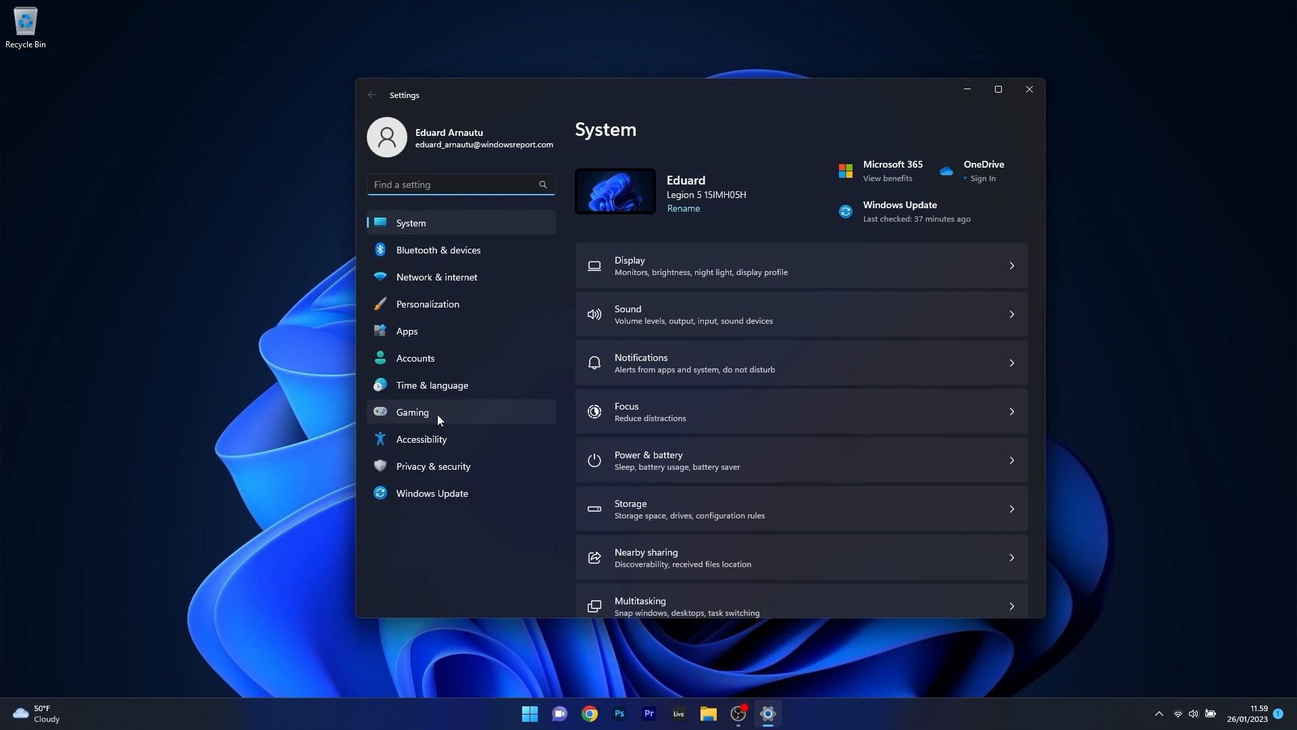
{"action": "left_click", "coordinate": [412, 412]}
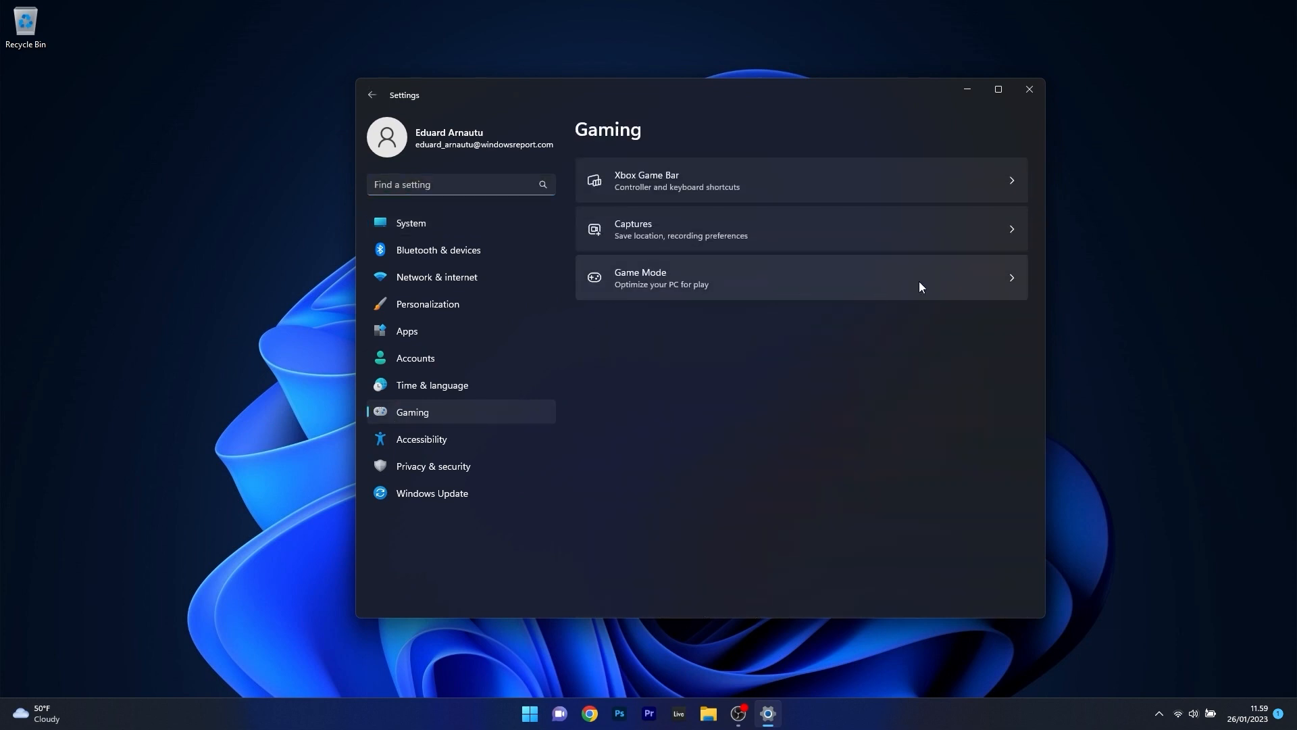
{"action": "left_click", "coordinate": [799, 277]}
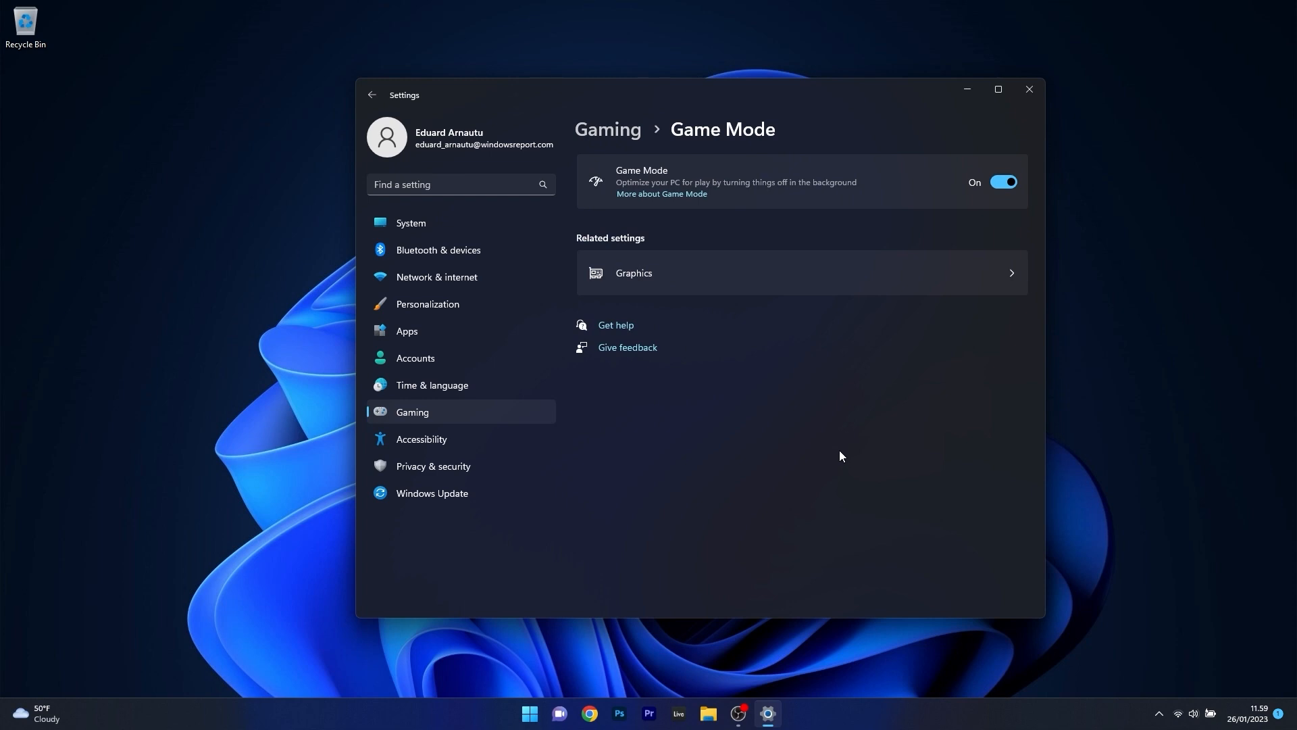
{"action": "mouse_move", "coordinate": [945, 215]}
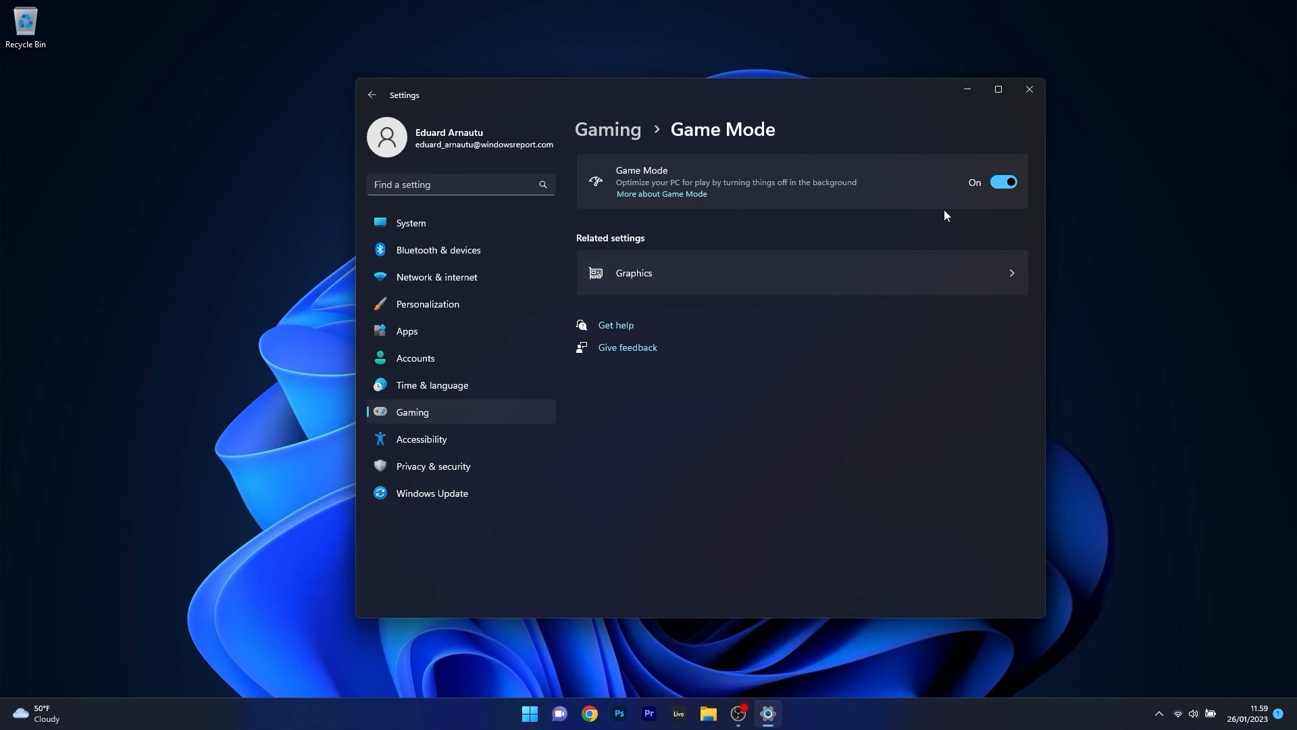
{"action": "left_click", "coordinate": [1001, 182]}
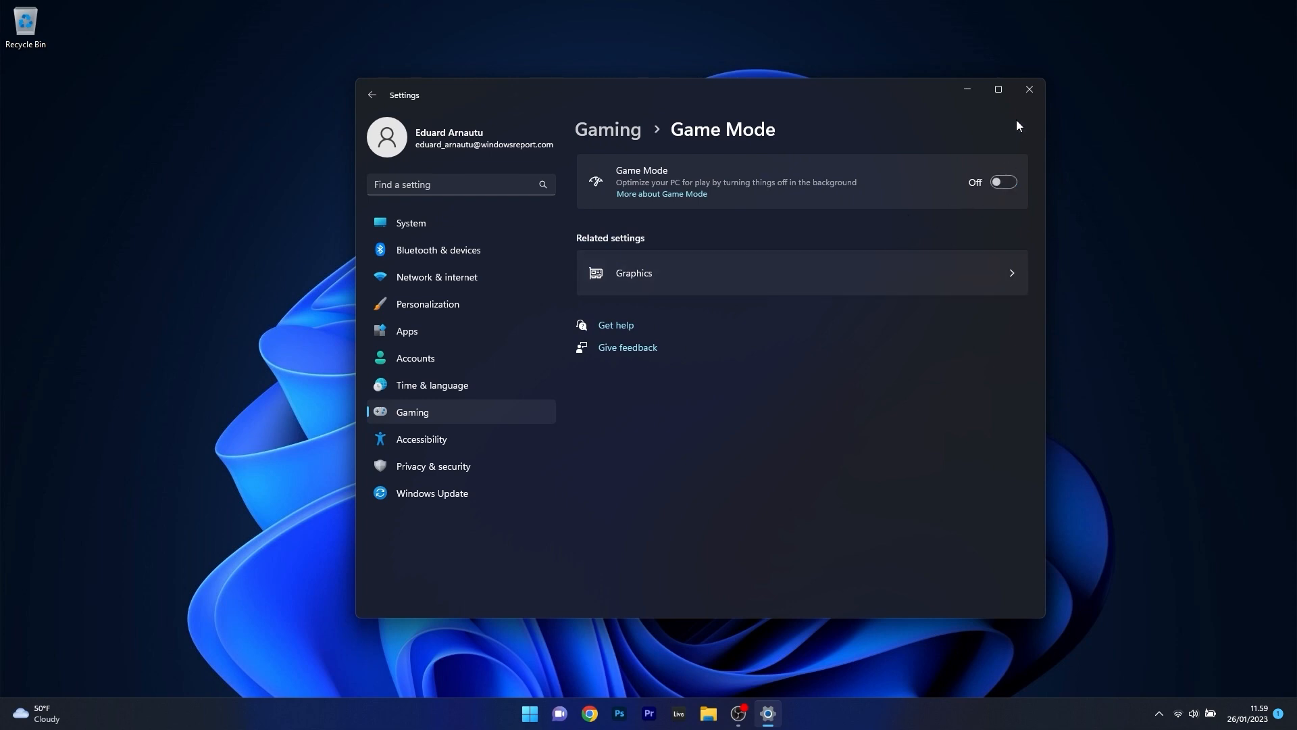
{"action": "left_click", "coordinate": [1029, 89]}
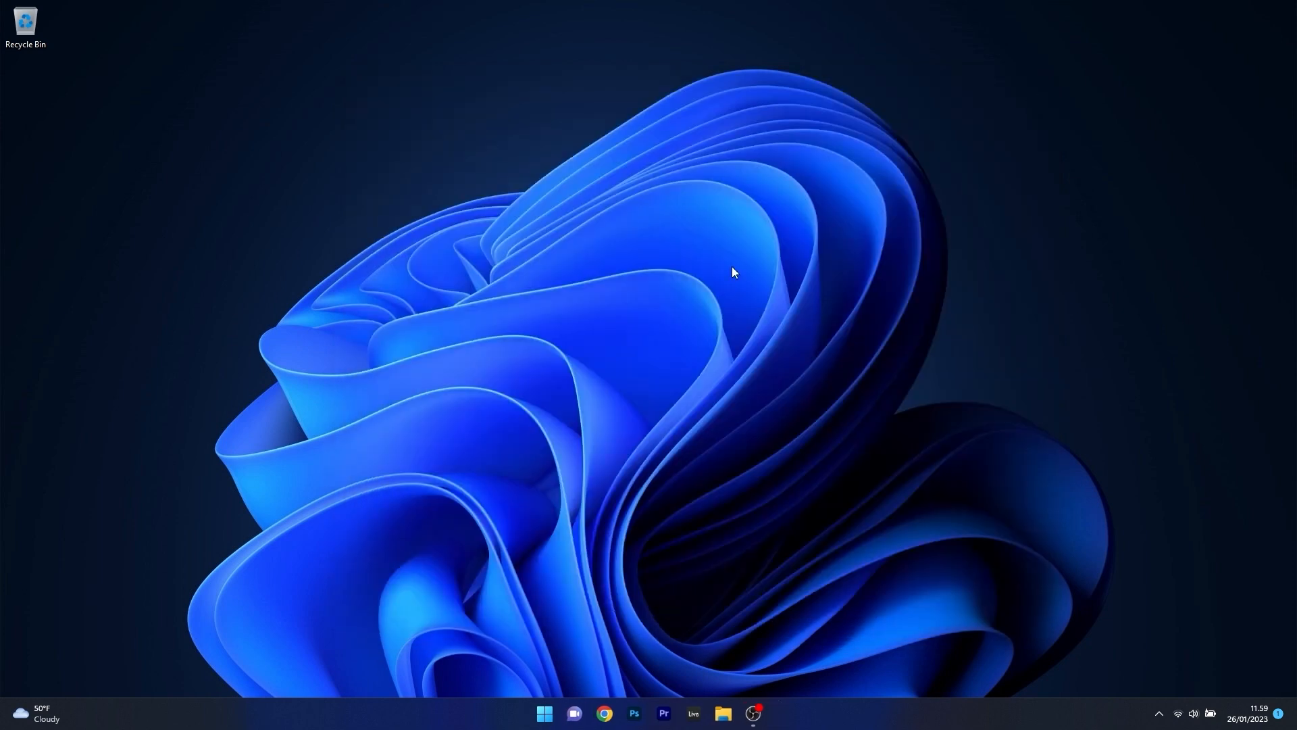
{"action": "double_click", "coordinate": [25, 90]}
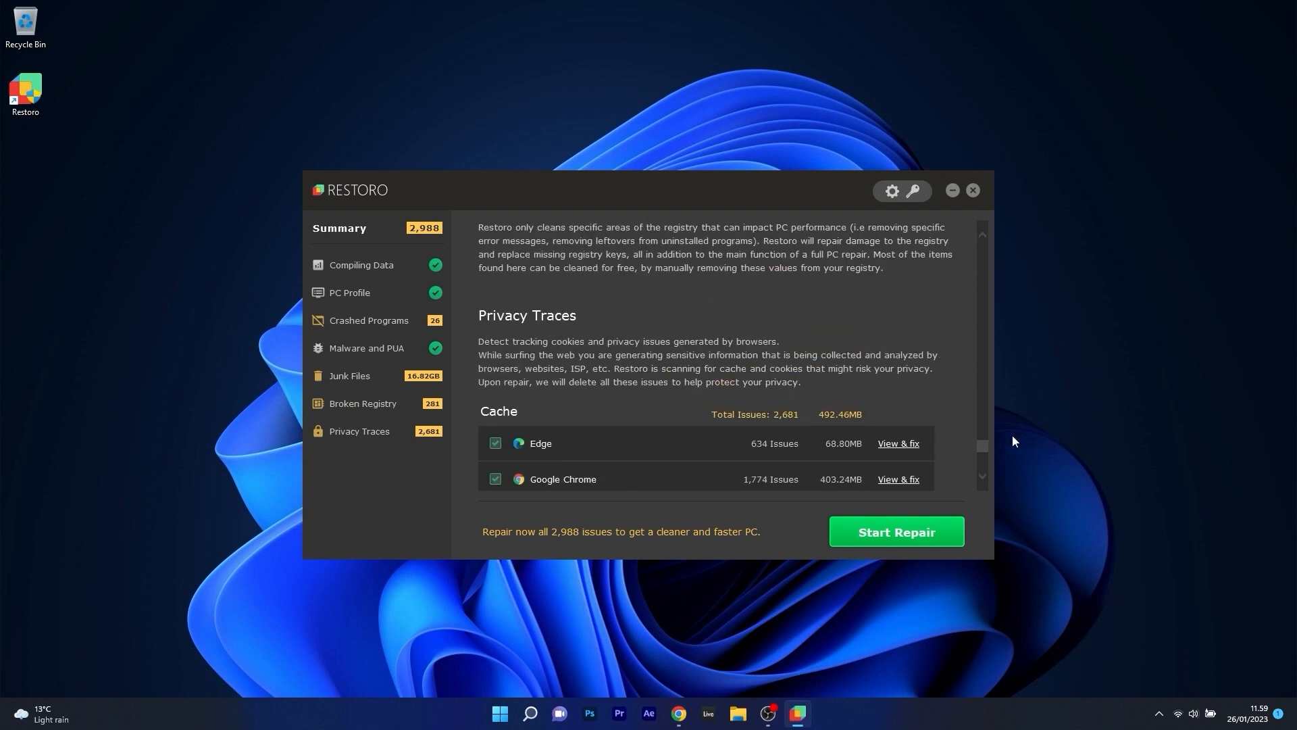
{"action": "left_click", "coordinate": [360, 265]}
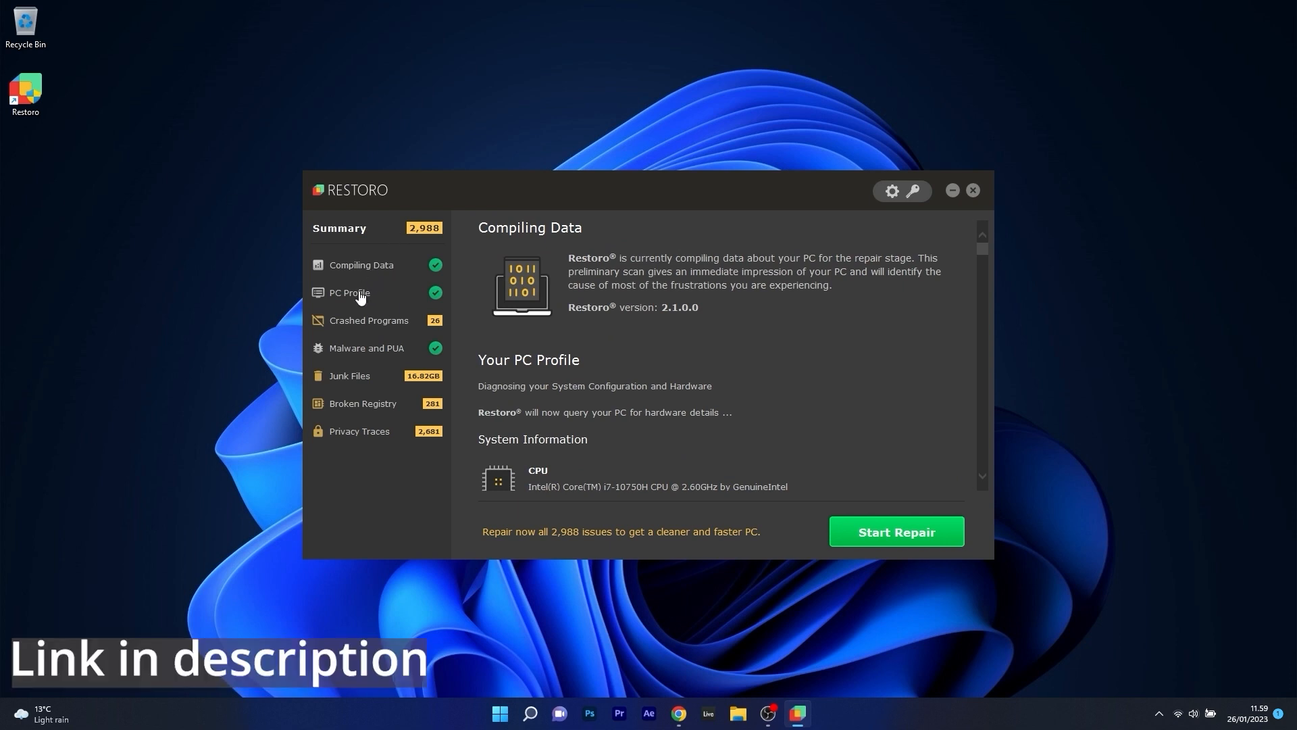
{"action": "left_click", "coordinate": [972, 191]}
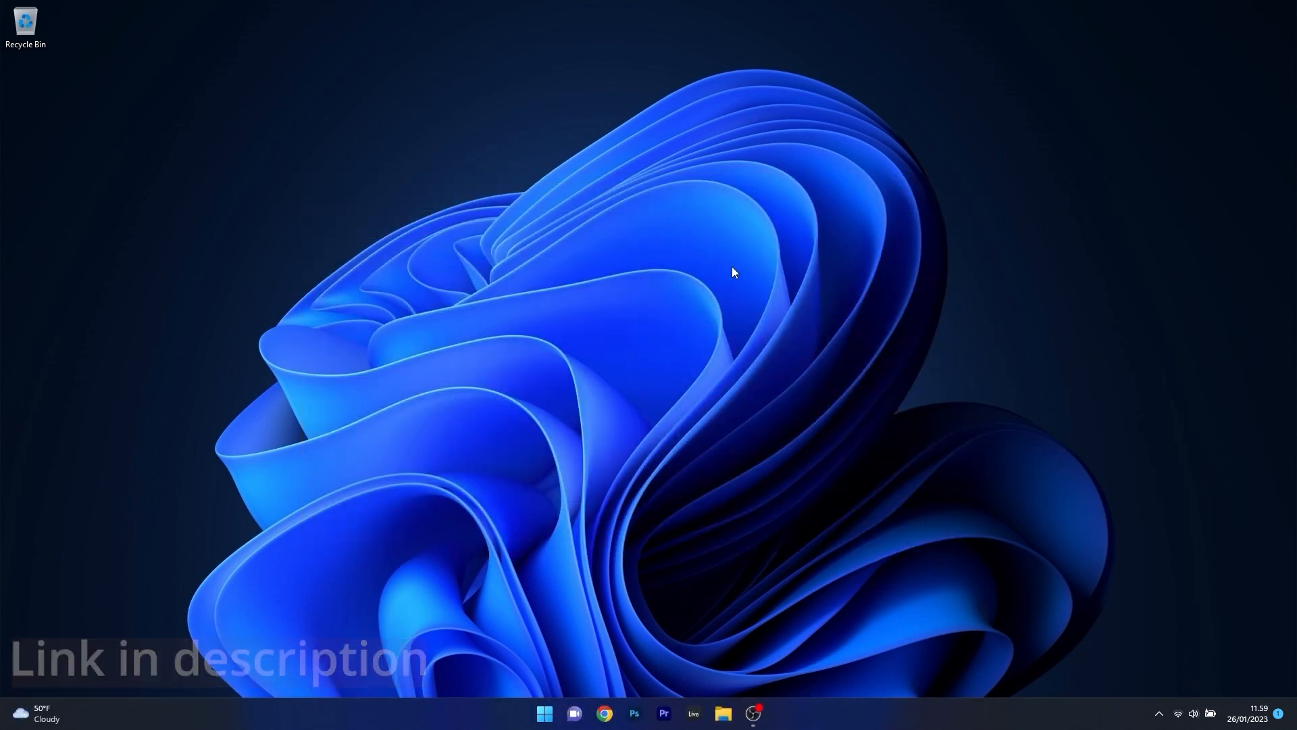